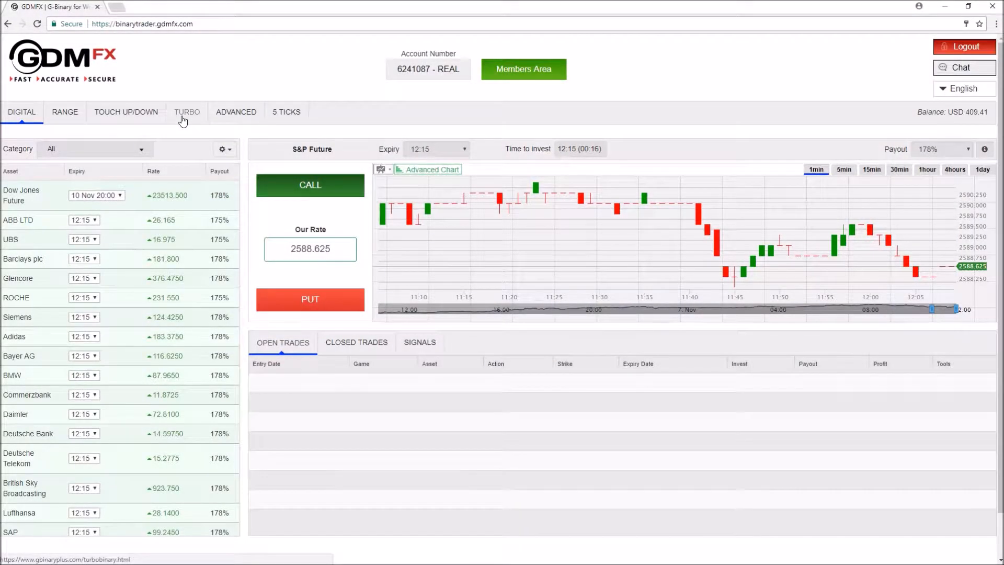
Switch to Turbo trading mode and scroll the asset list toward EUR/USD
left_click(187, 112)
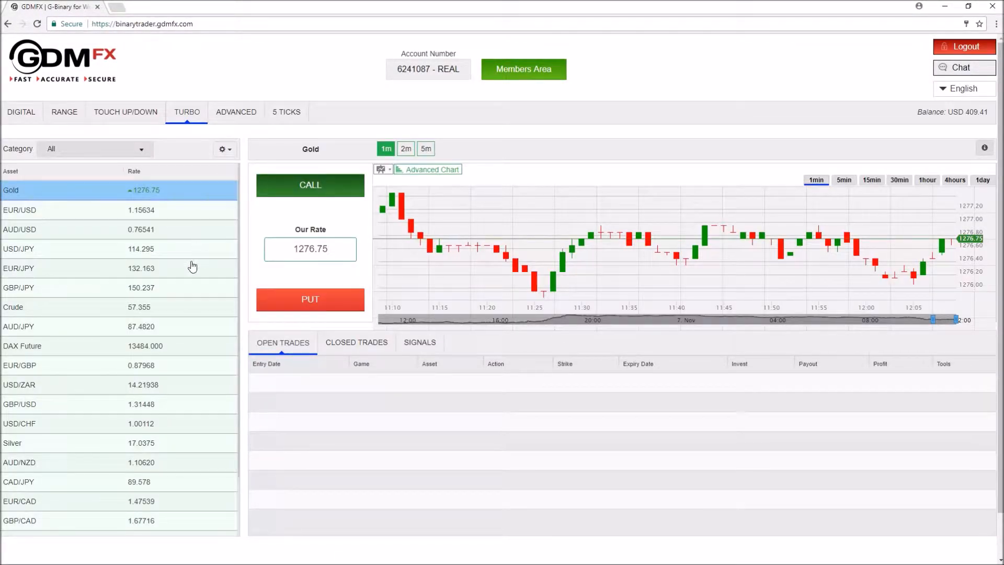
scroll("down", 3)
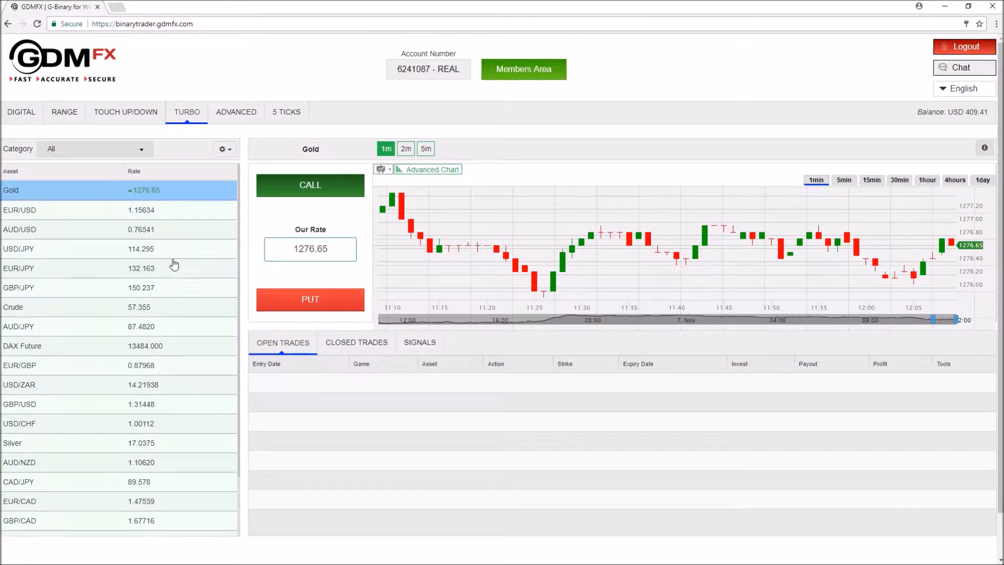
mouse_move(82, 218)
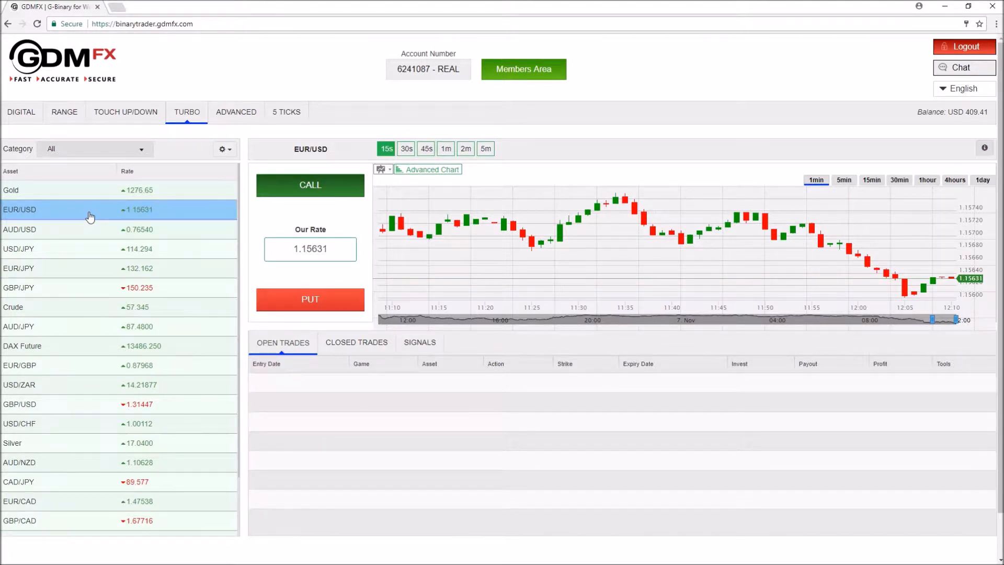
mouse_move(51, 228)
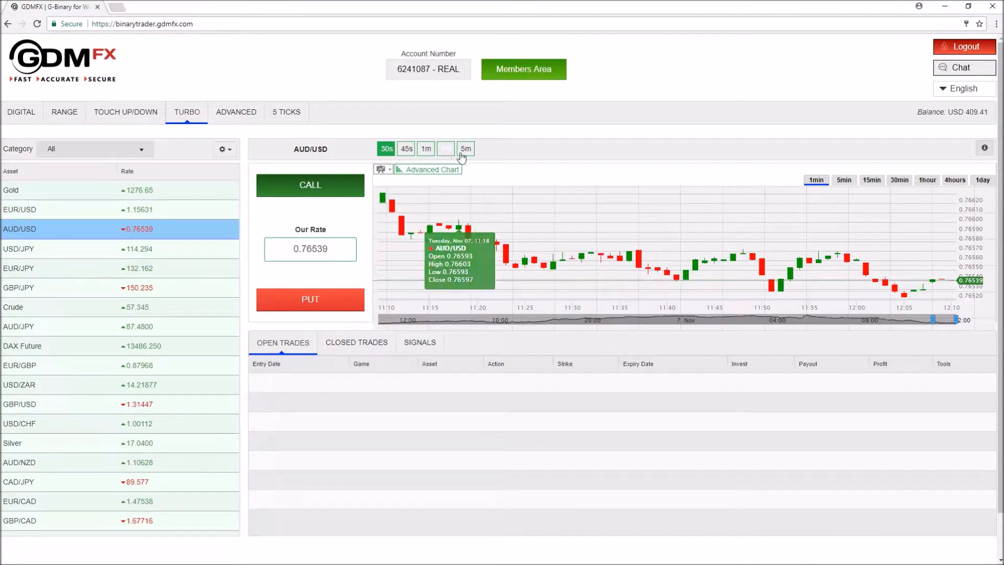
Make EUR/USD the traded asset with a 1-minute expiry selected
left_click(20, 209)
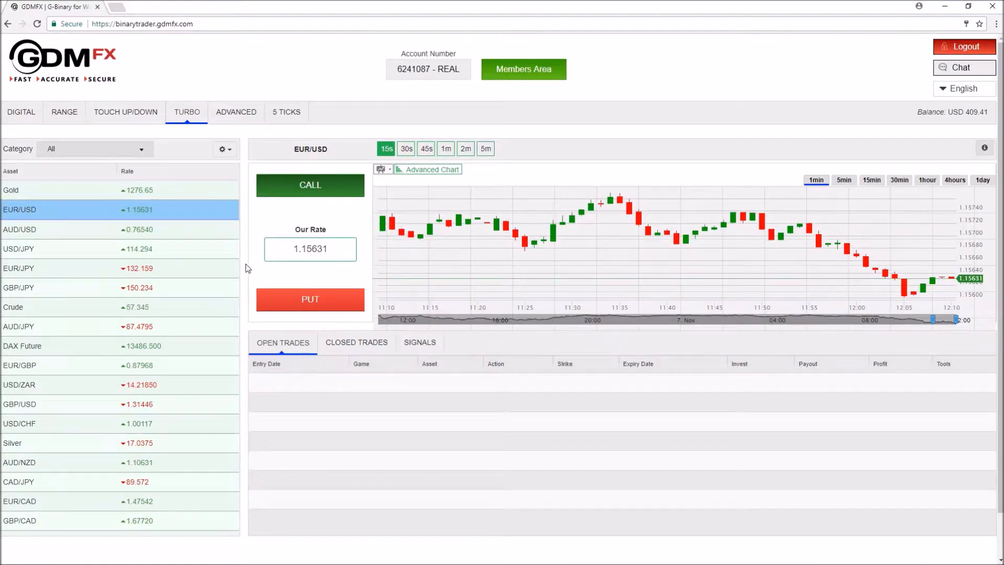
mouse_move(357, 231)
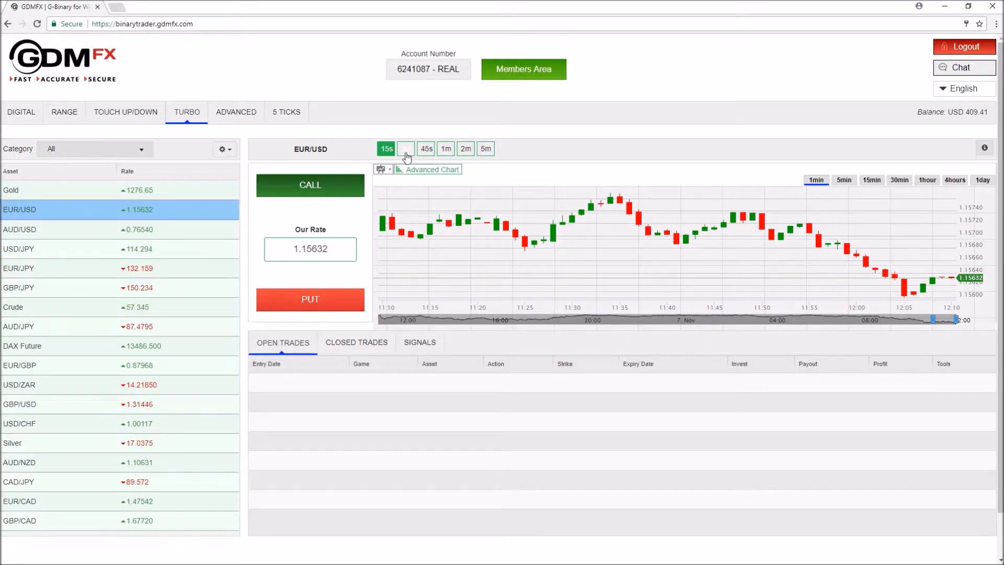
left_click(445, 148)
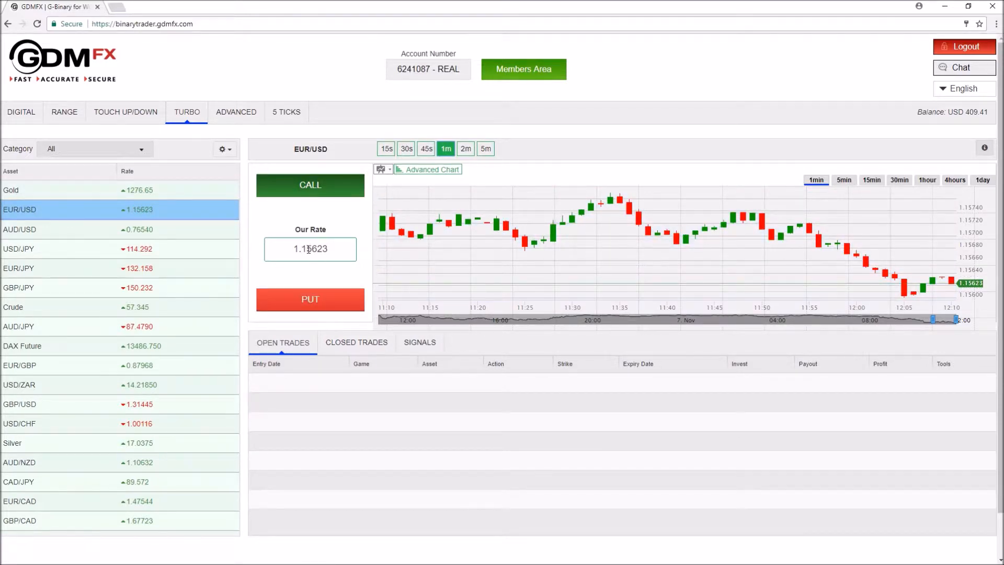
left_click(310, 299)
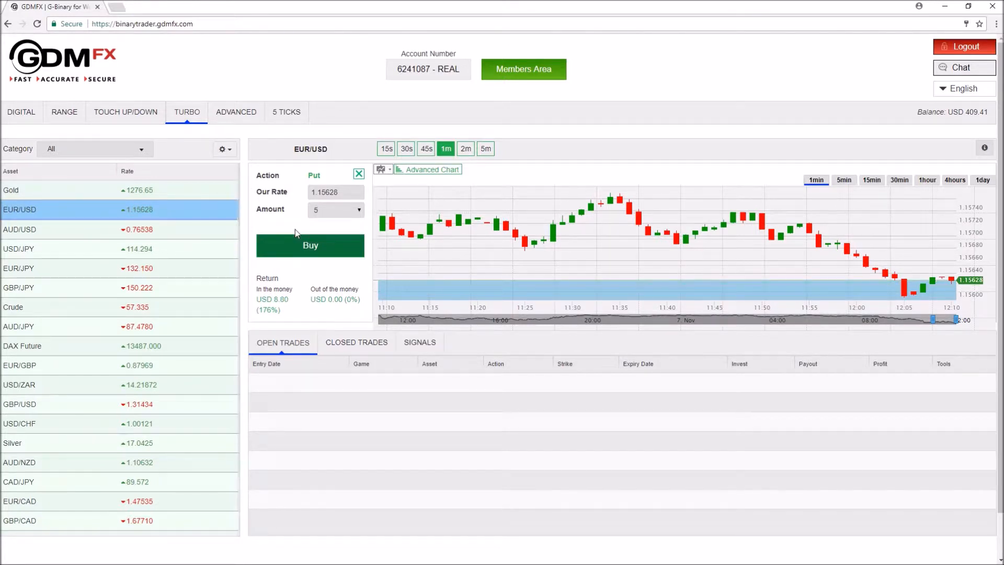
Keep the investment amount at 5 for the EUR/USD put order
left_click(331, 210)
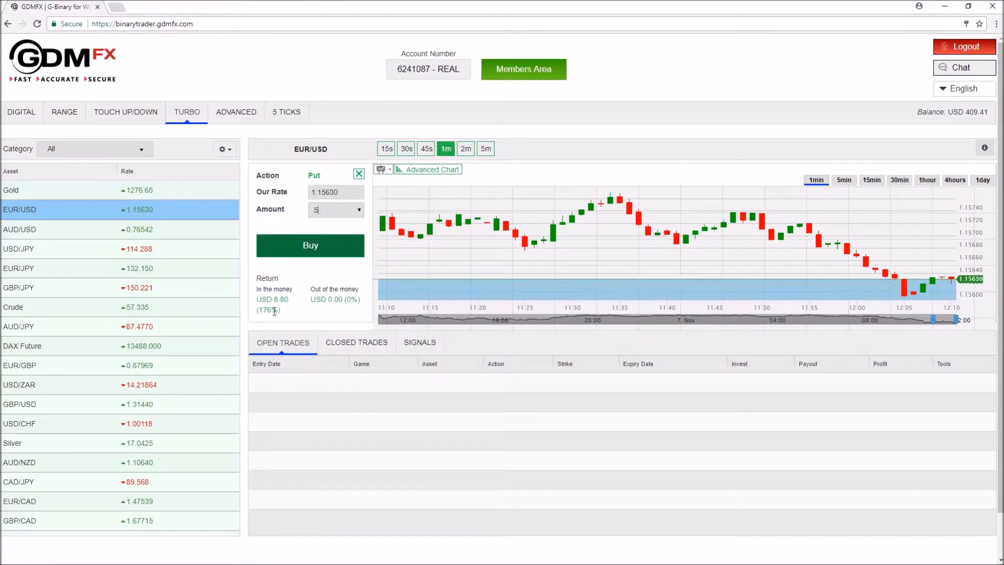
Buy the USD 5.00 EUR/USD put and acknowledge the 'Trade executed successfully' message
left_click(310, 245)
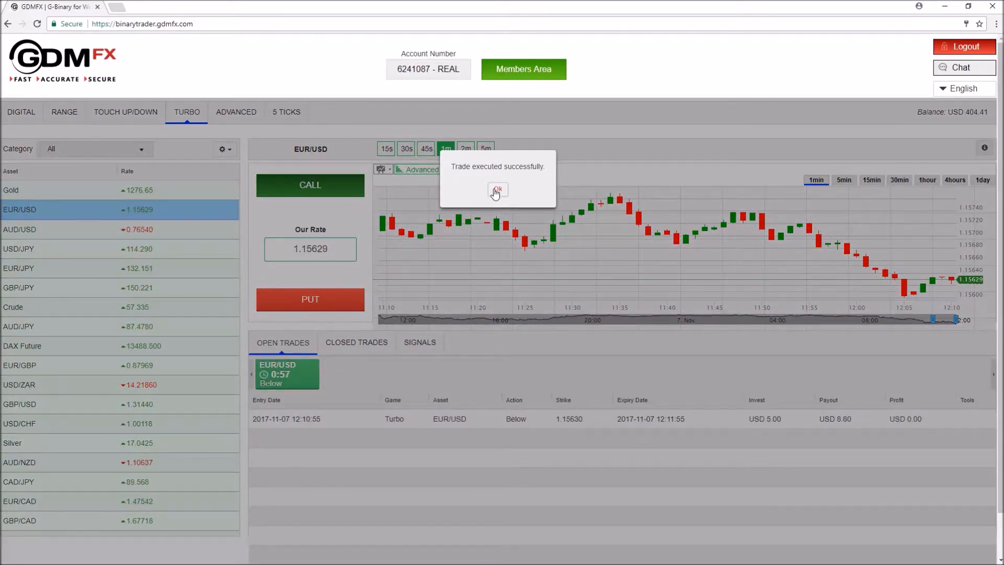
left_click(497, 191)
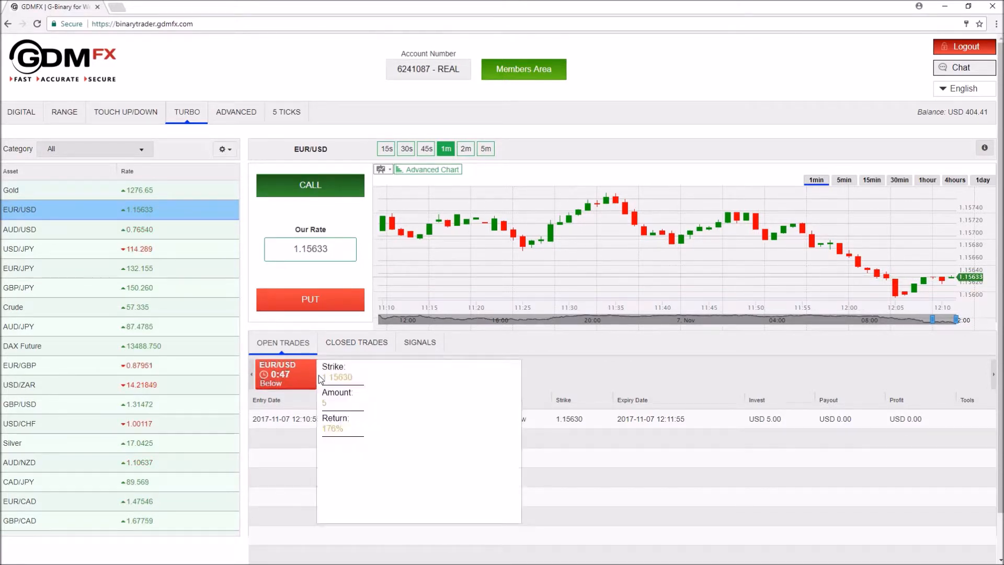
mouse_move(368, 387)
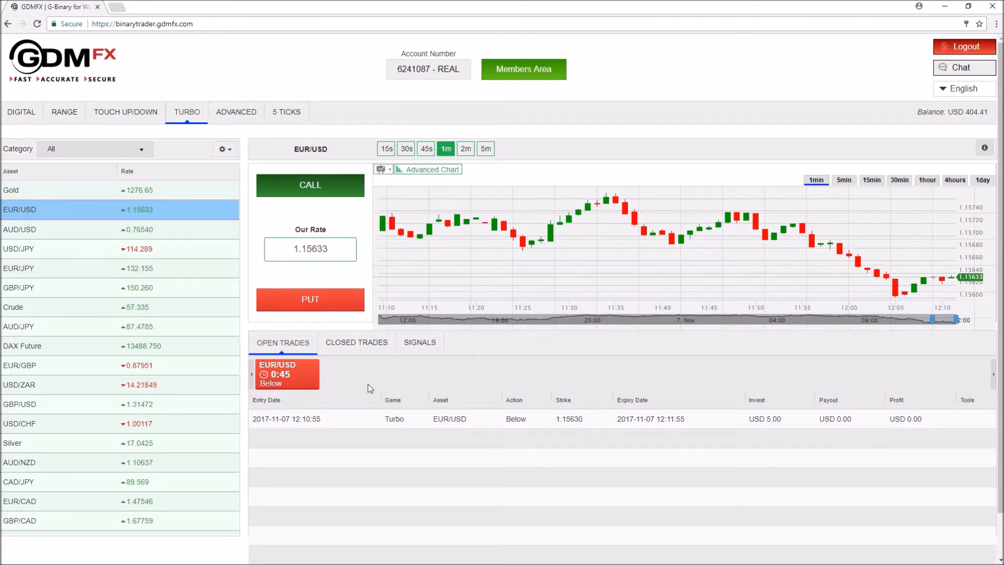